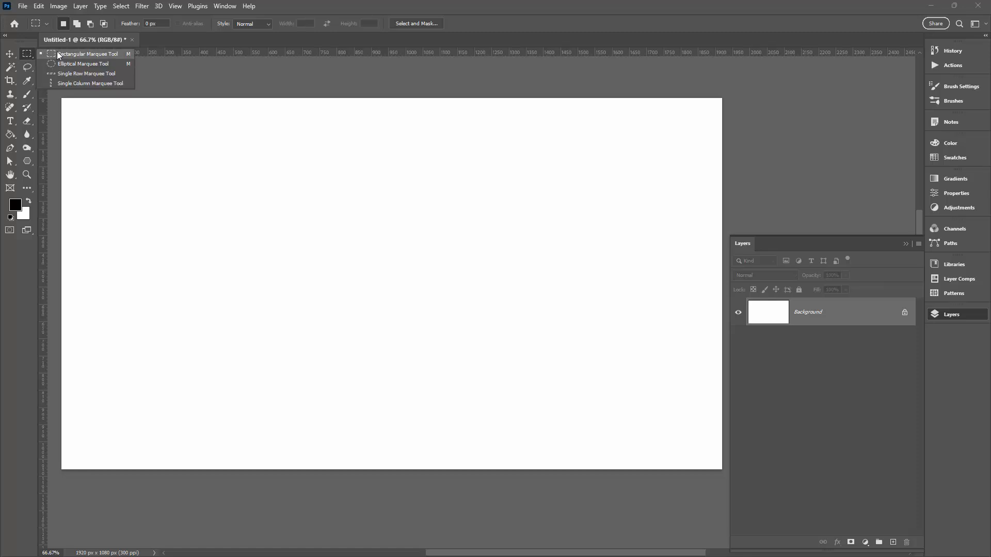
Draw a rectangular marquee selection in the upper-left area of the canvas
{"action": "left_click_drag", "start_coordinate": [133, 152], "coordinate": [385, 345]}
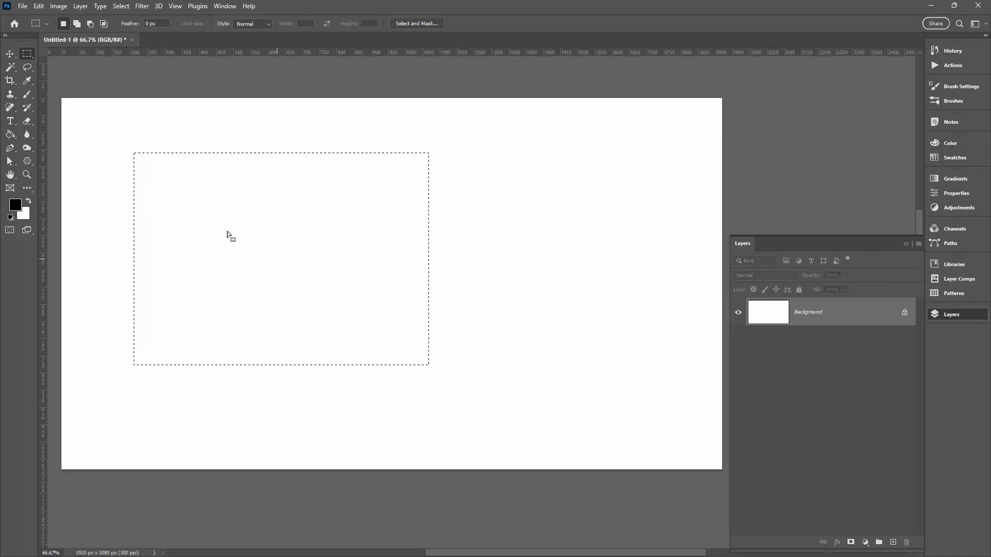
Configure a 10 px red inside stroke via Edit > Stroke and show the Swatches and Color panels
{"action": "right_click", "coordinate": [227, 235]}
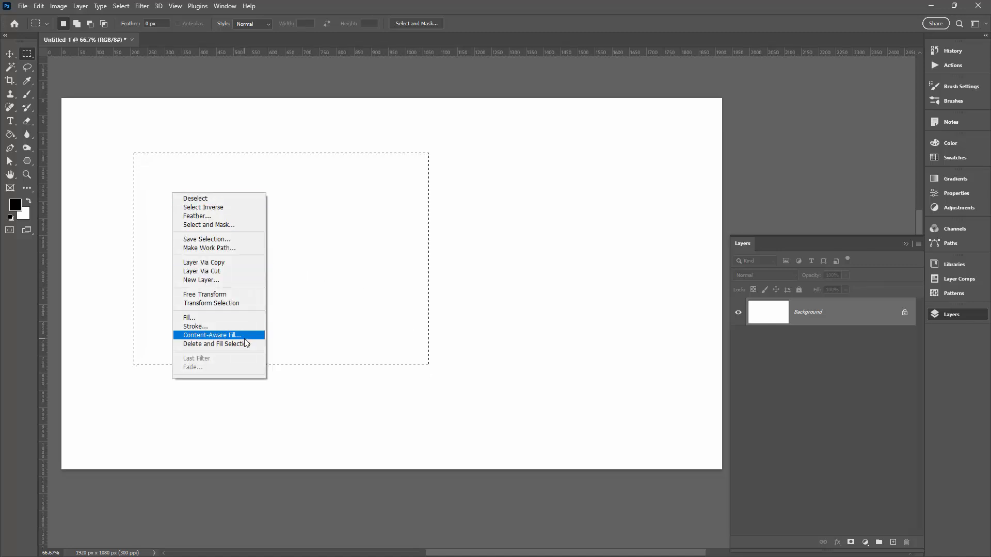
{"action": "mouse_move", "coordinate": [37, 8]}
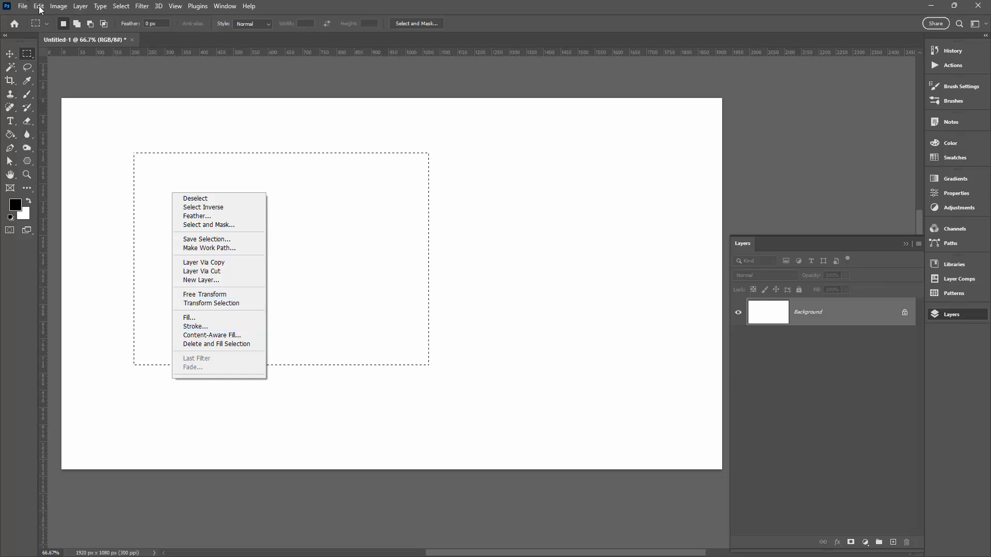
{"action": "left_click", "coordinate": [38, 6]}
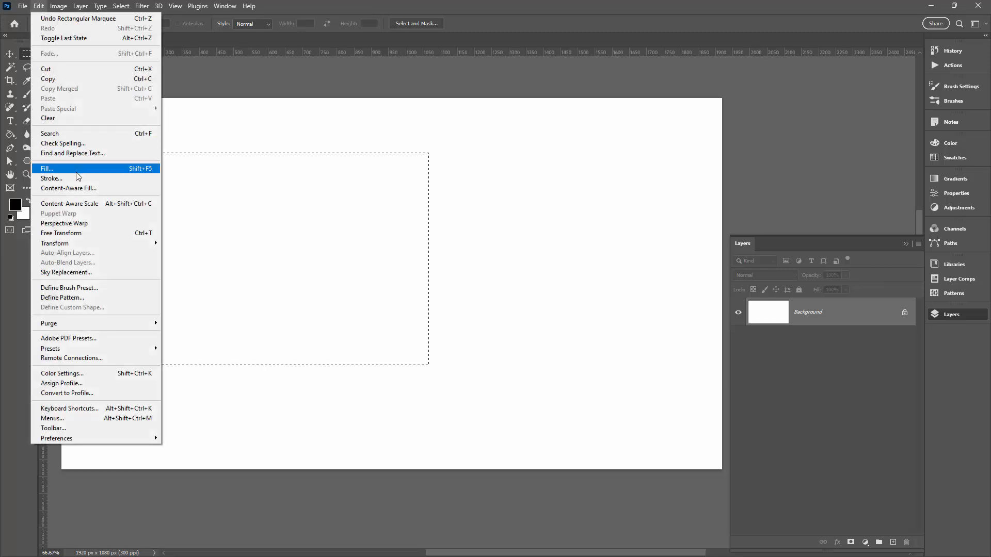
{"action": "left_click", "coordinate": [51, 178]}
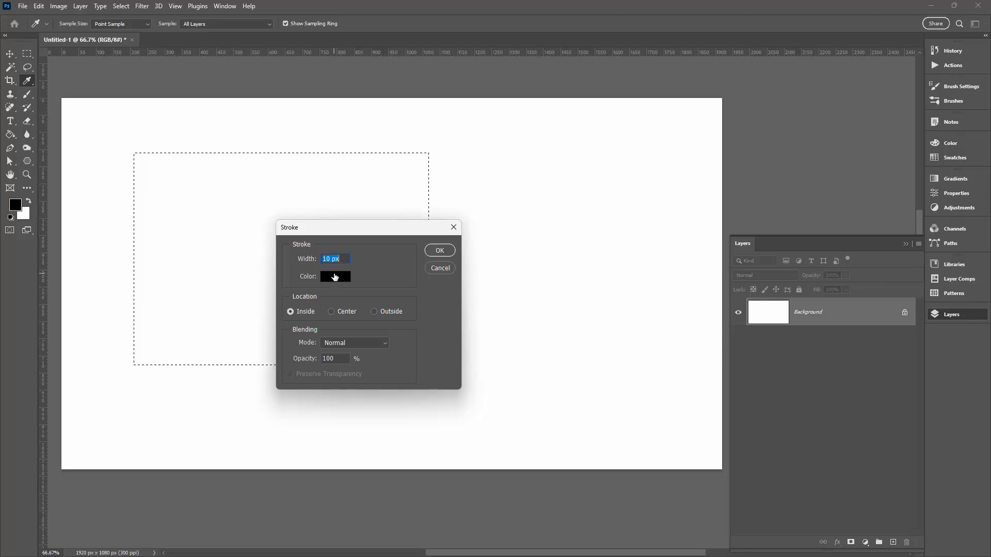
{"action": "left_click", "coordinate": [335, 276]}
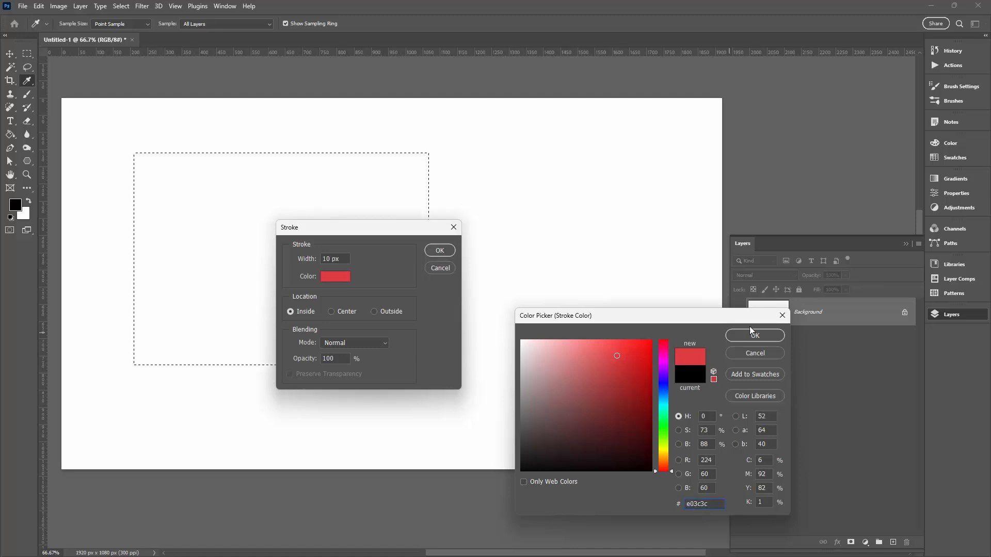
{"action": "left_click", "coordinate": [755, 335]}
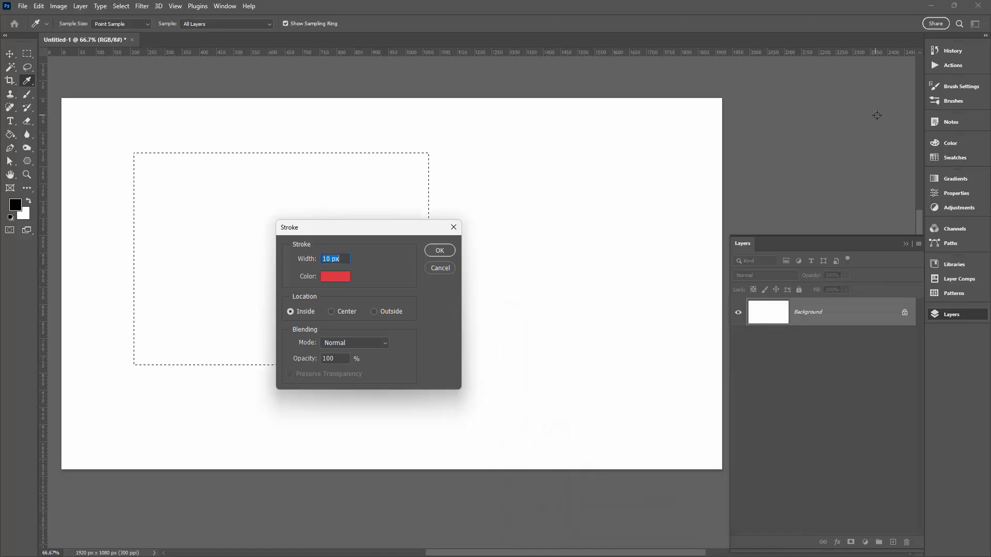
{"action": "left_click", "coordinate": [955, 157]}
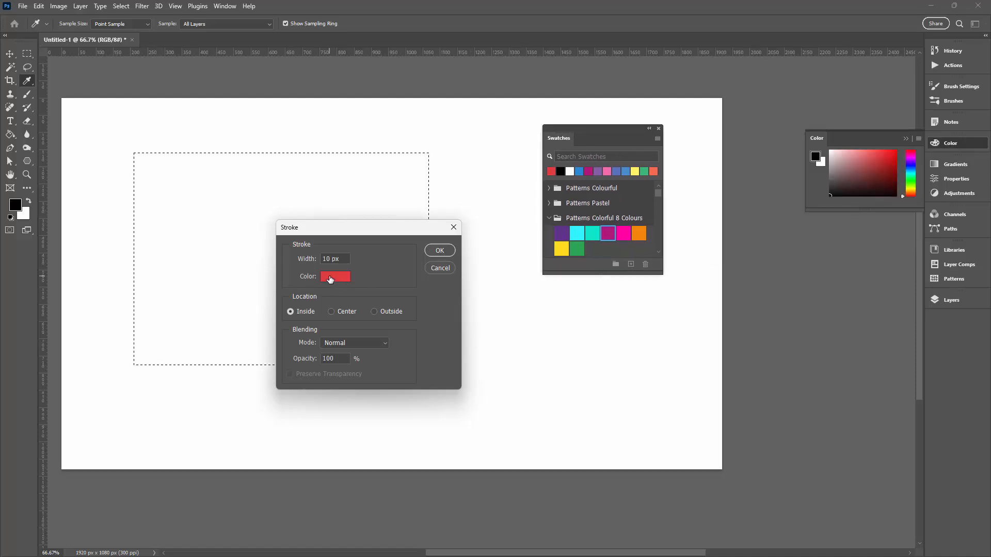
Apply a 20 px green inside stroke to the rectangular selection
{"action": "left_click", "coordinate": [334, 277]}
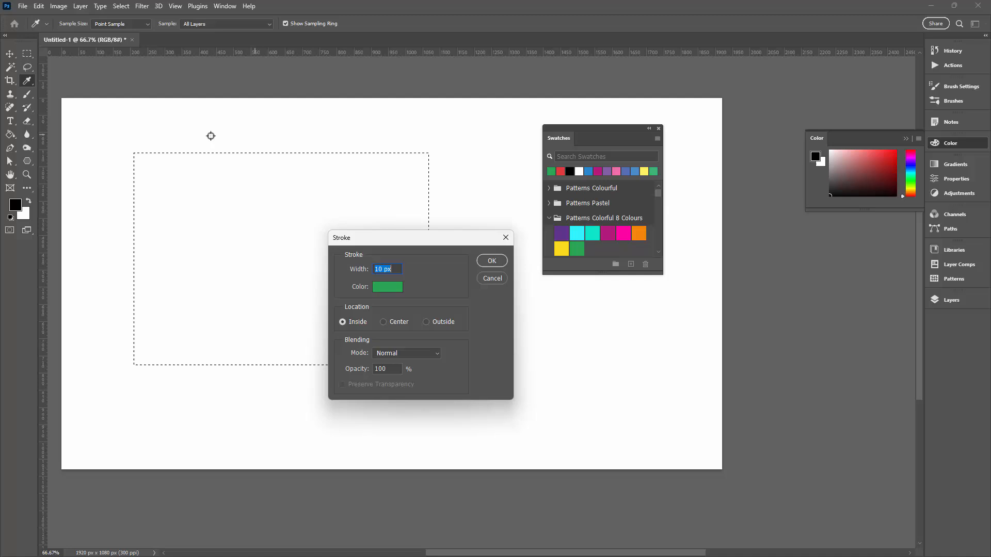
{"action": "mouse_move", "coordinate": [396, 211]}
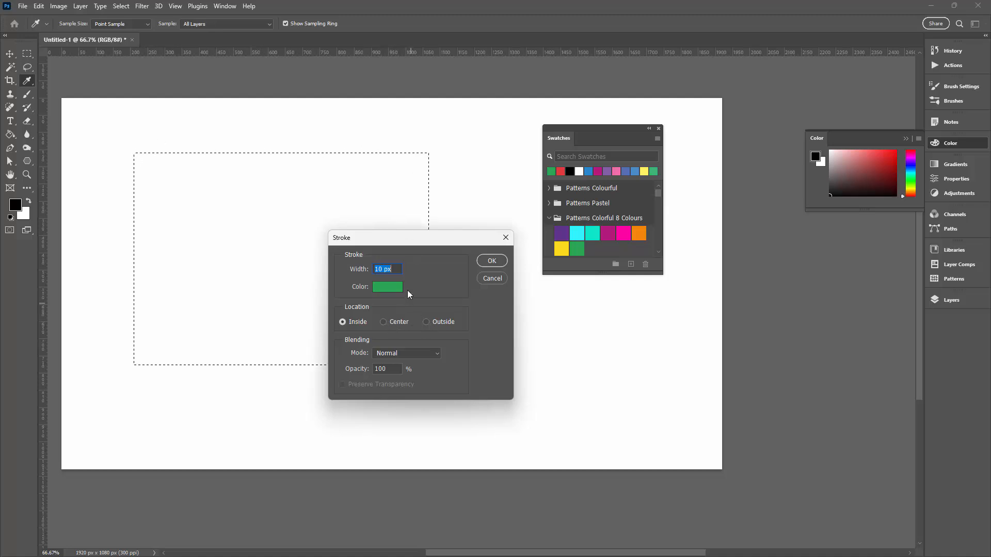
{"action": "type", "text": "2"}
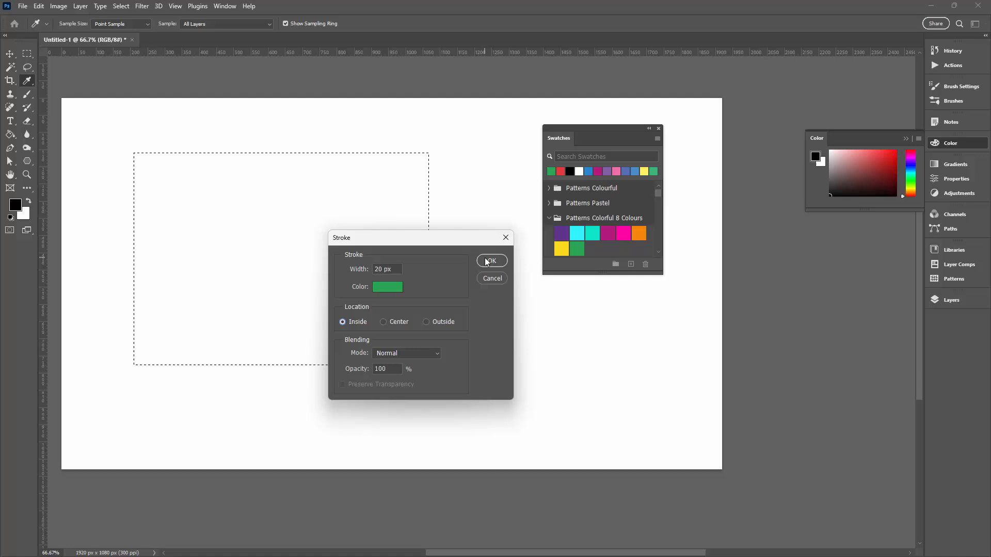
{"action": "left_click", "coordinate": [492, 260]}
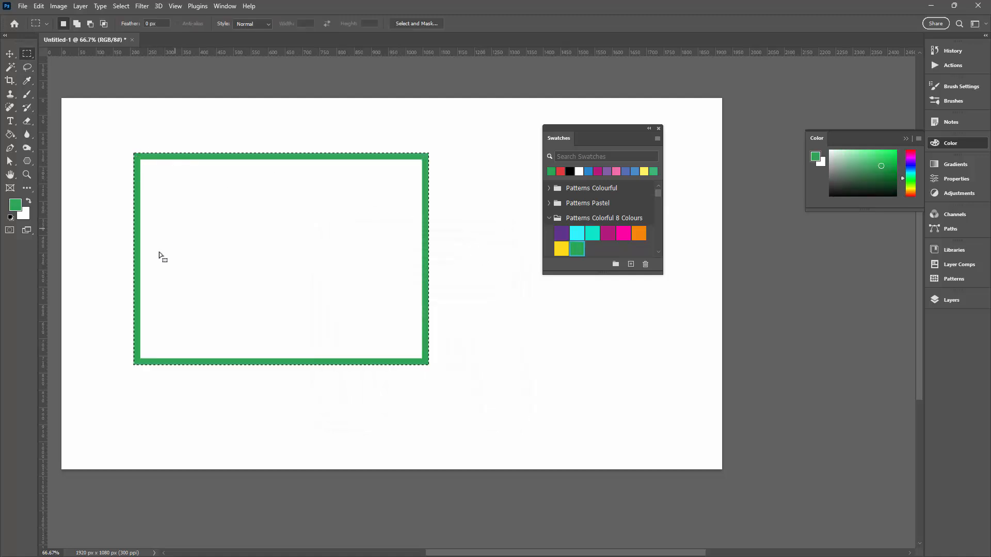
Undo the green stroke, leaving only the selection on the canvas
{"action": "key", "text": "Ctrl+Z"}
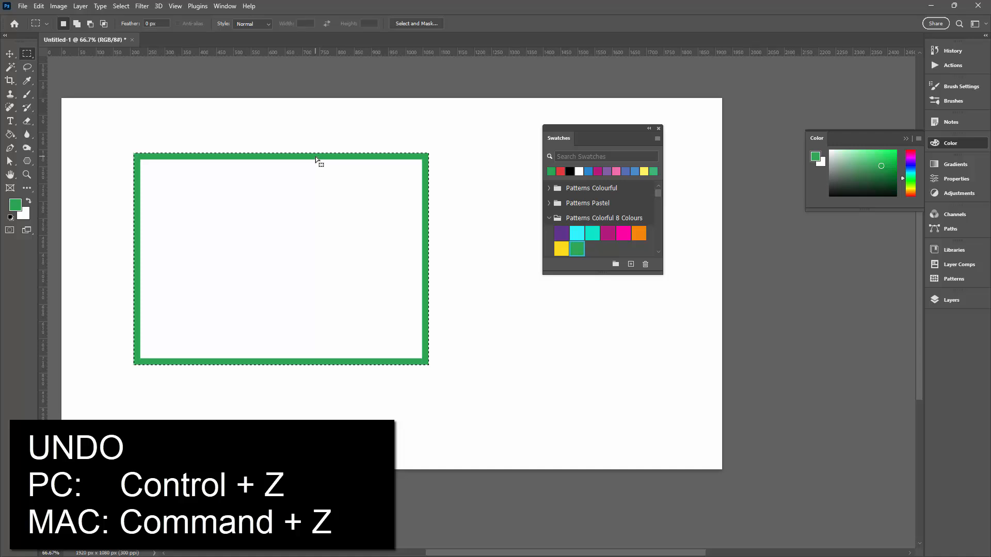
{"action": "key", "text": "Ctrl+Z"}
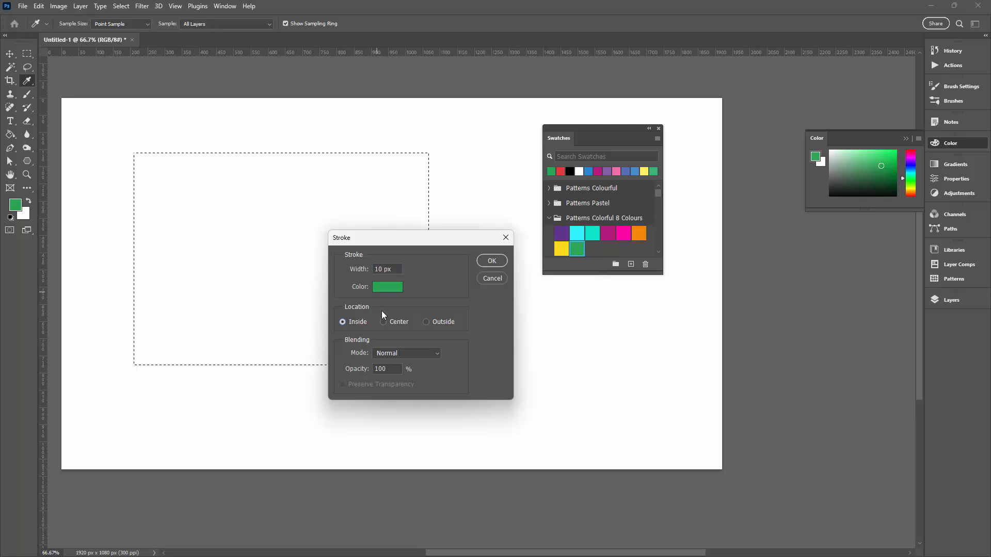
Apply the 10 px green stroke outside the selection edge
{"action": "left_click", "coordinate": [425, 322]}
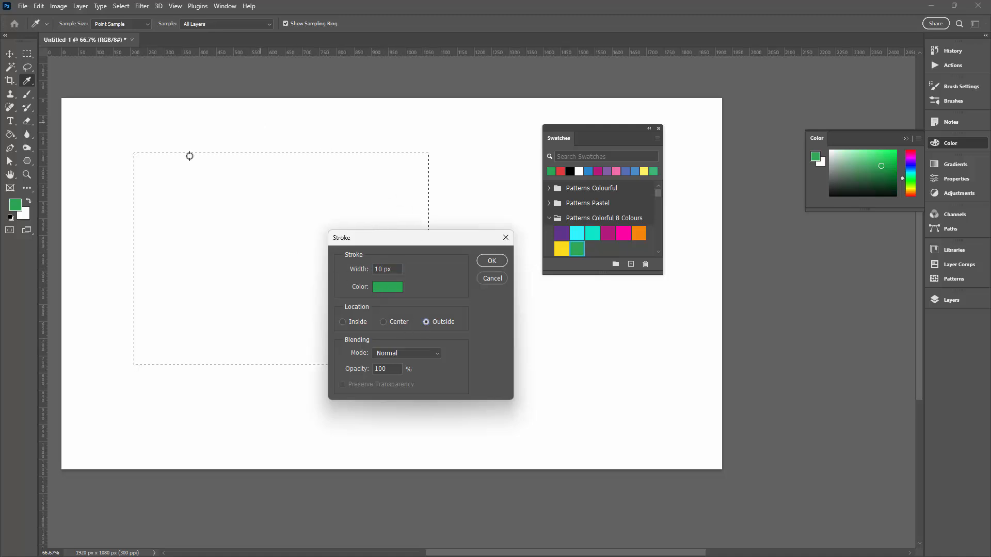
{"action": "left_click", "coordinate": [491, 260]}
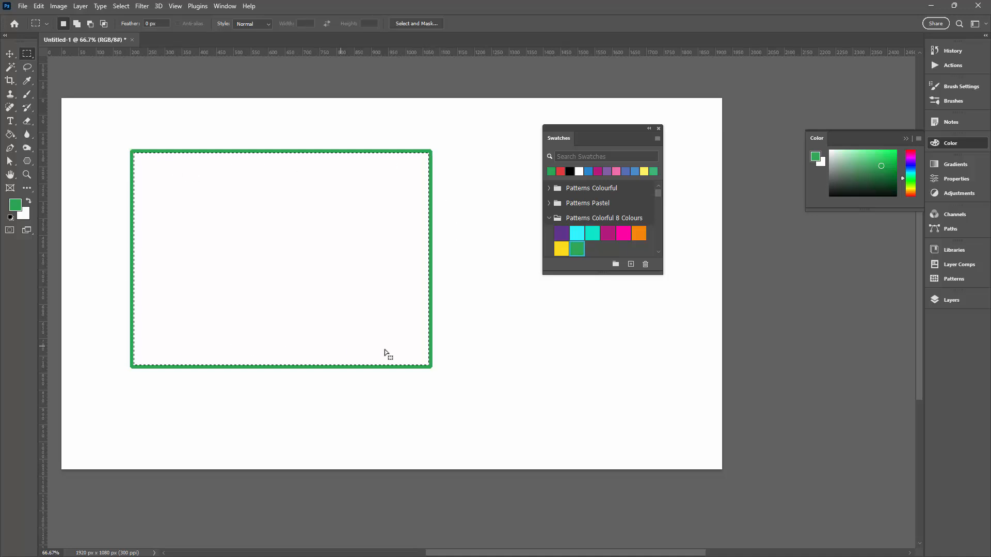
{"action": "mouse_move", "coordinate": [368, 262]}
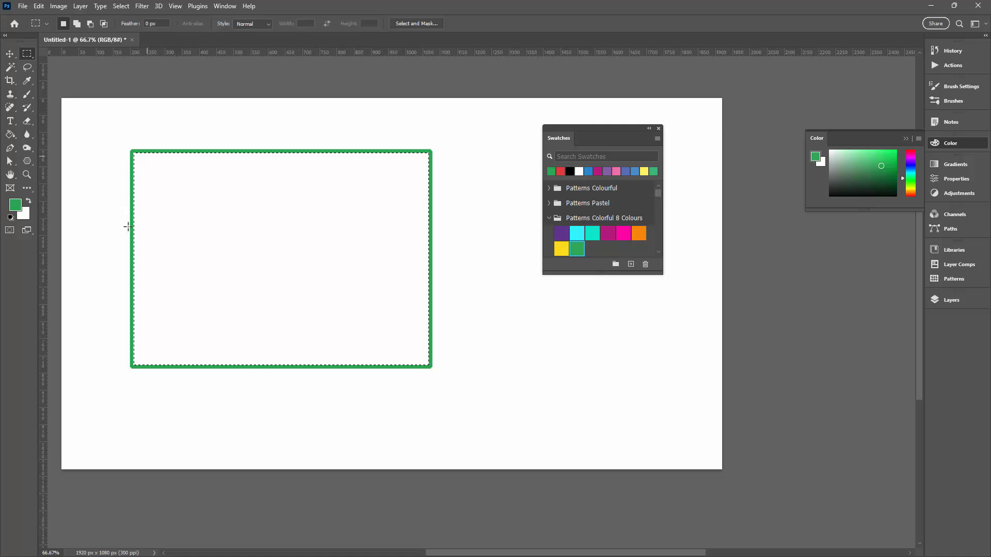
Clear the selection around the green rectangle
{"action": "left_click", "coordinate": [121, 6]}
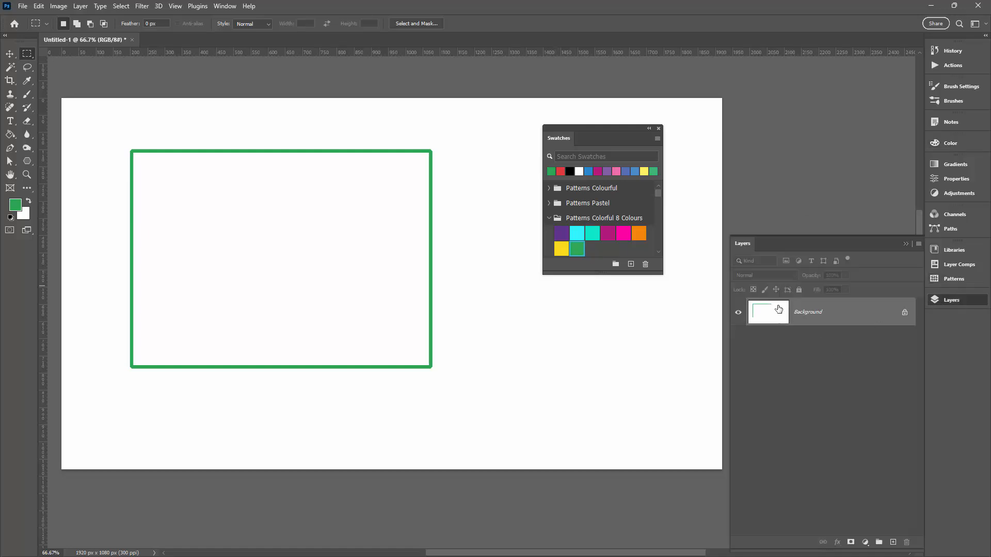
{"action": "mouse_move", "coordinate": [774, 306]}
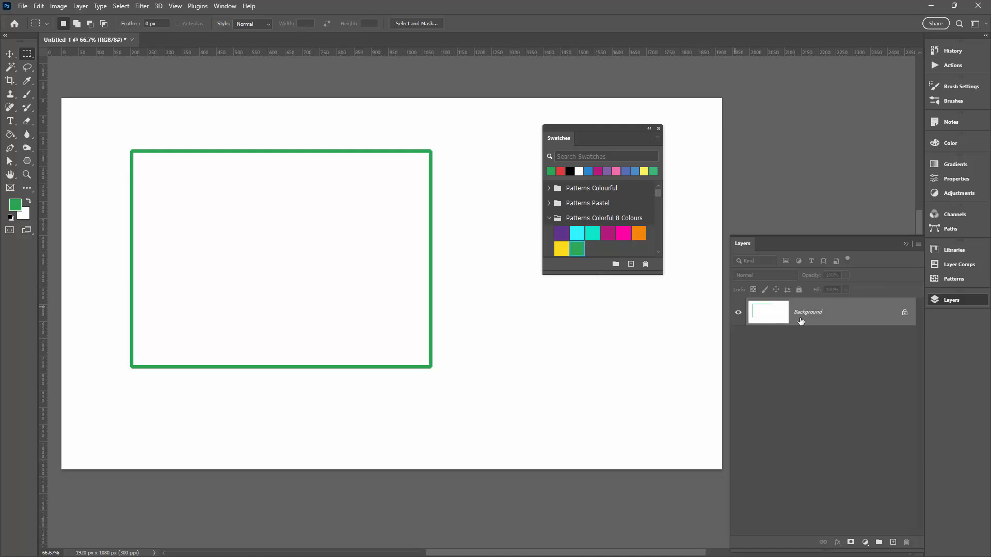
{"action": "mouse_move", "coordinate": [798, 320]}
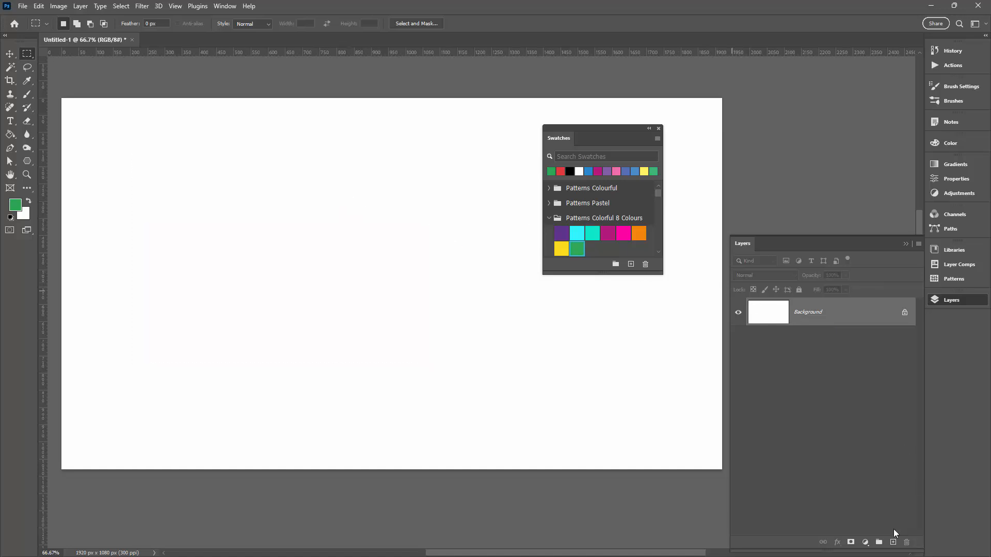
On a new layer, outline a large rectangular selection with a 20 px pink inside stroke
{"action": "left_click", "coordinate": [893, 543]}
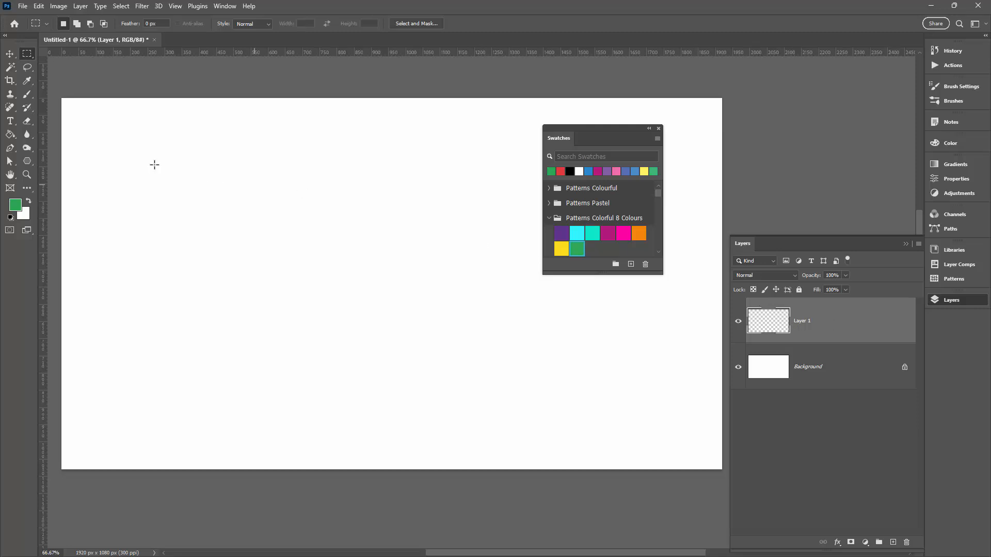
{"action": "left_click_drag", "start_coordinate": [94, 149], "coordinate": [499, 409]}
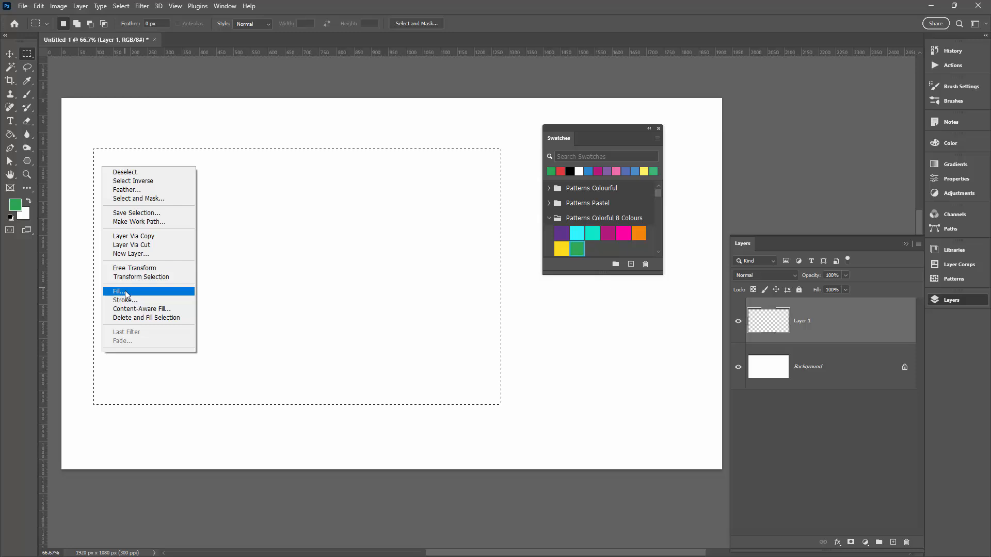
{"action": "left_click", "coordinate": [125, 299]}
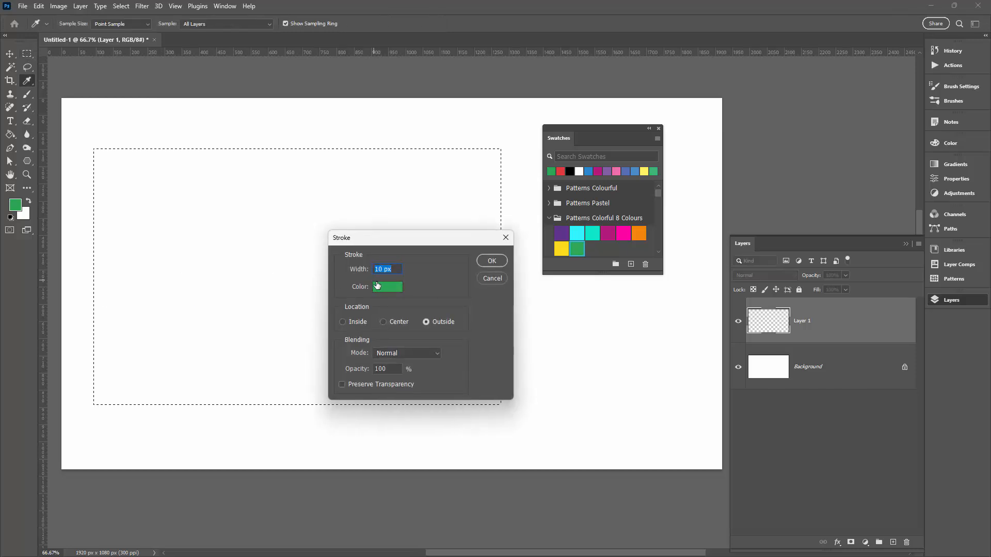
{"action": "left_click", "coordinate": [387, 287]}
{"action": "type", "text": "20"}
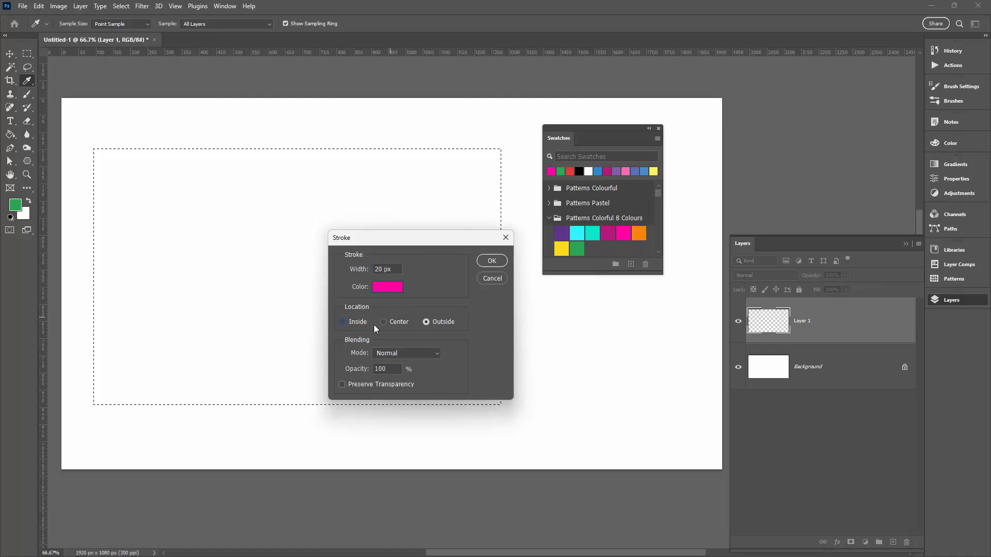
{"action": "left_click", "coordinate": [343, 322]}
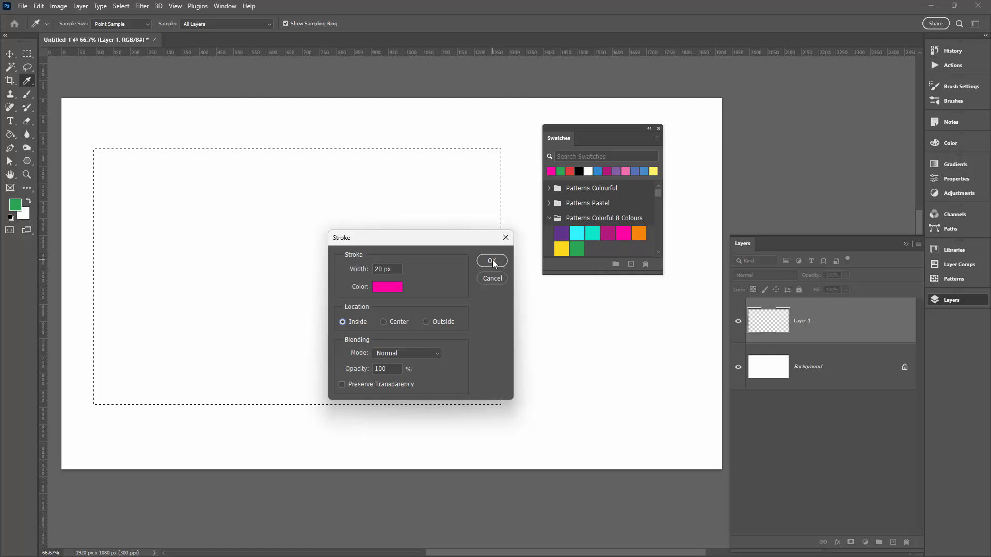
{"action": "left_click", "coordinate": [491, 260]}
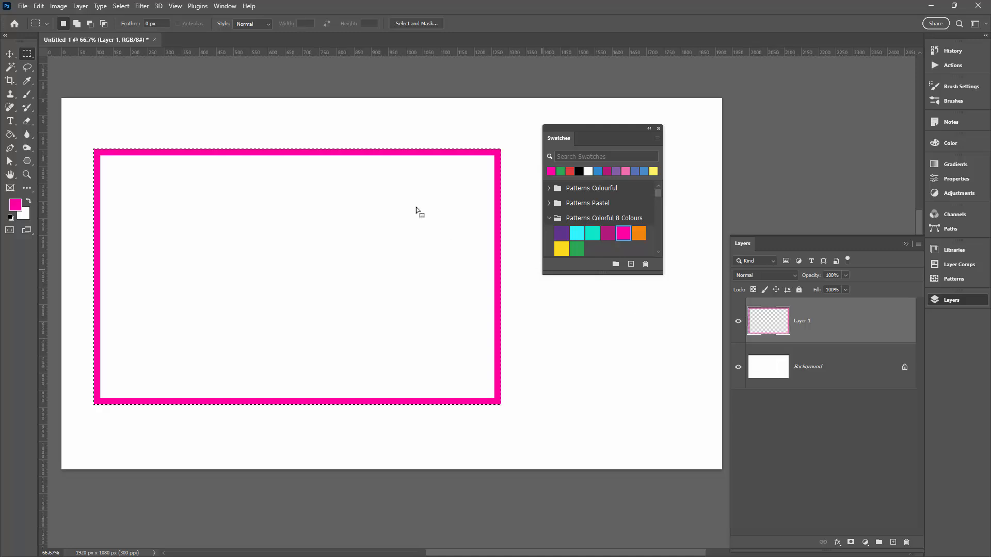
Deselect the rectangle via Select > Deselect
{"action": "left_click", "coordinate": [120, 6]}
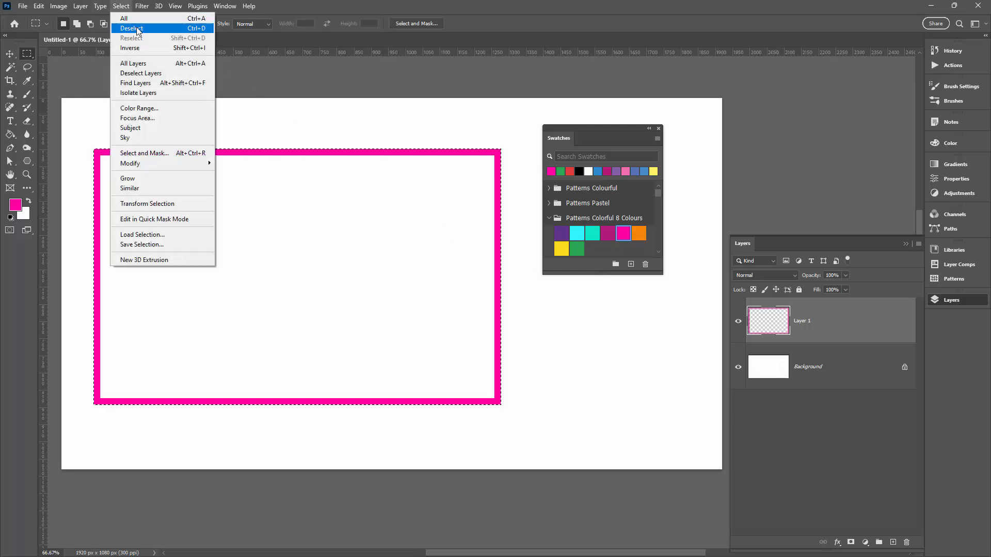
{"action": "left_click", "coordinate": [131, 28]}
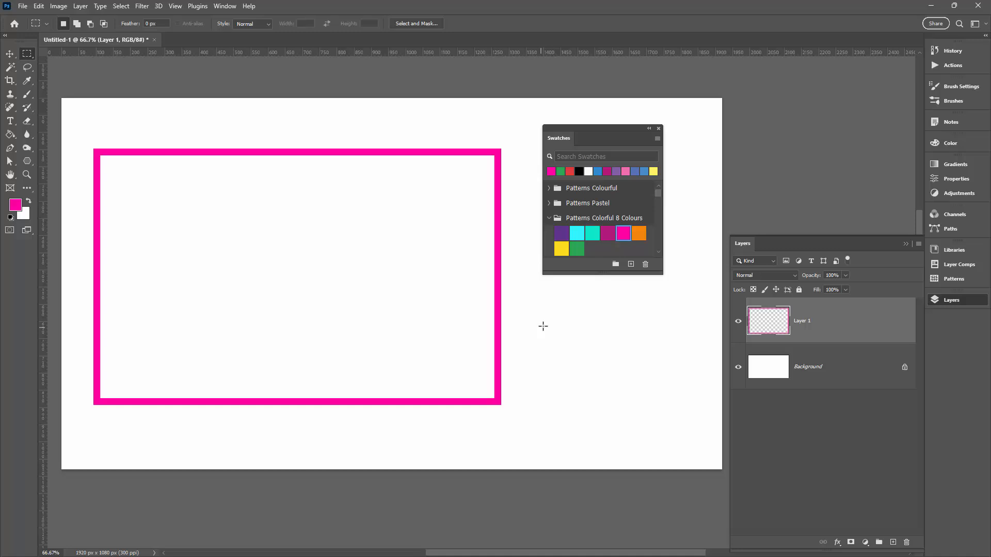
{"action": "mouse_move", "coordinate": [585, 311]}
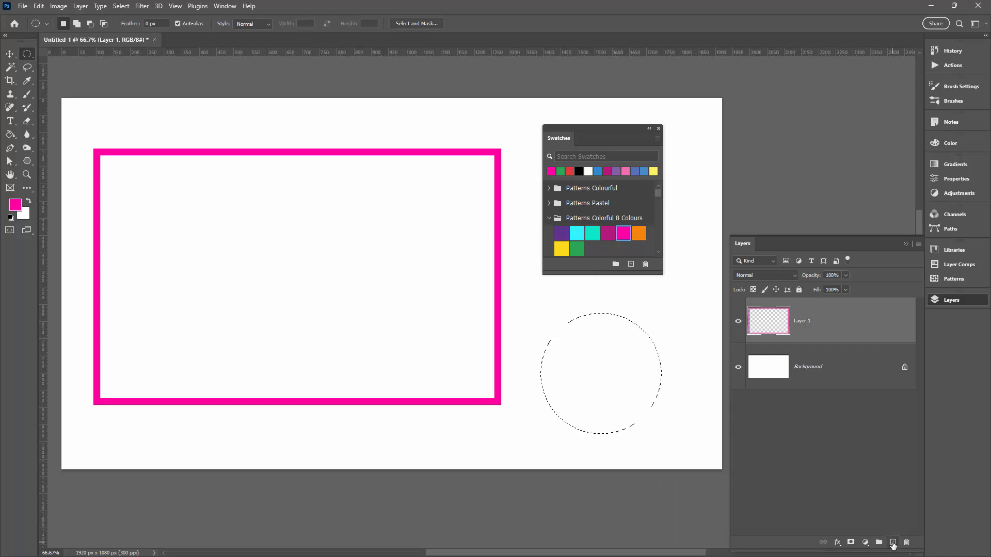
On a second layer, outline the circle with a 20 px cyan outside stroke and deselect
{"action": "left_click", "coordinate": [892, 543]}
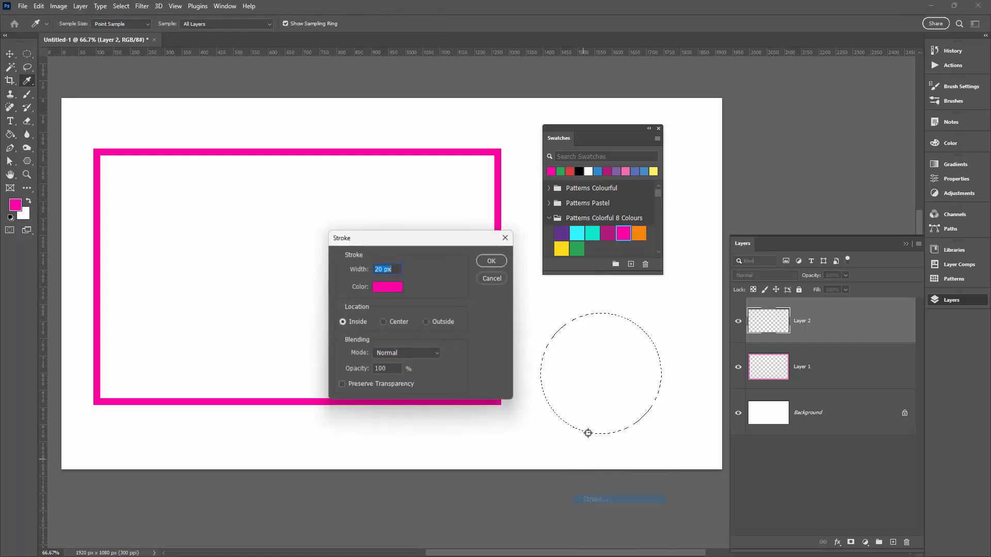
{"action": "left_click", "coordinate": [387, 287]}
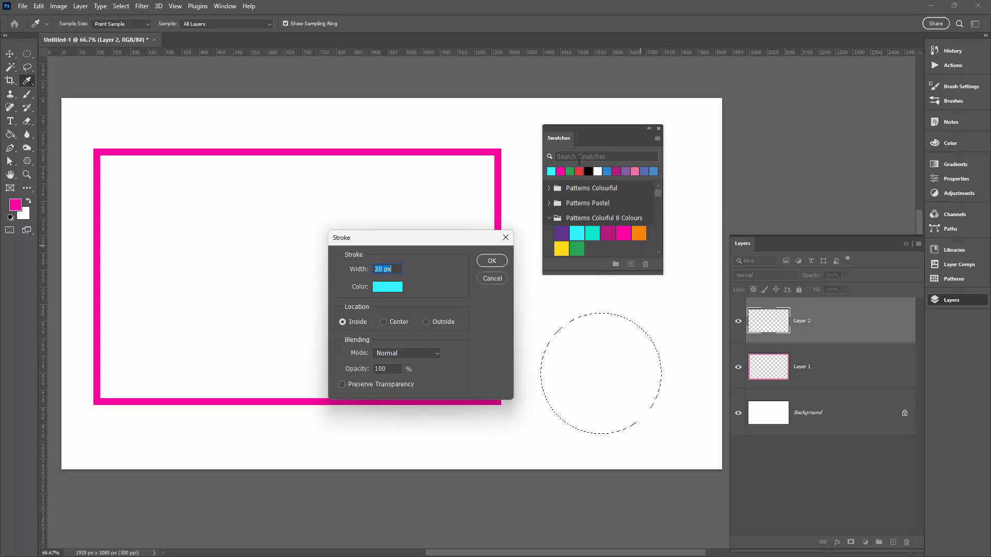
{"action": "mouse_move", "coordinate": [365, 267]}
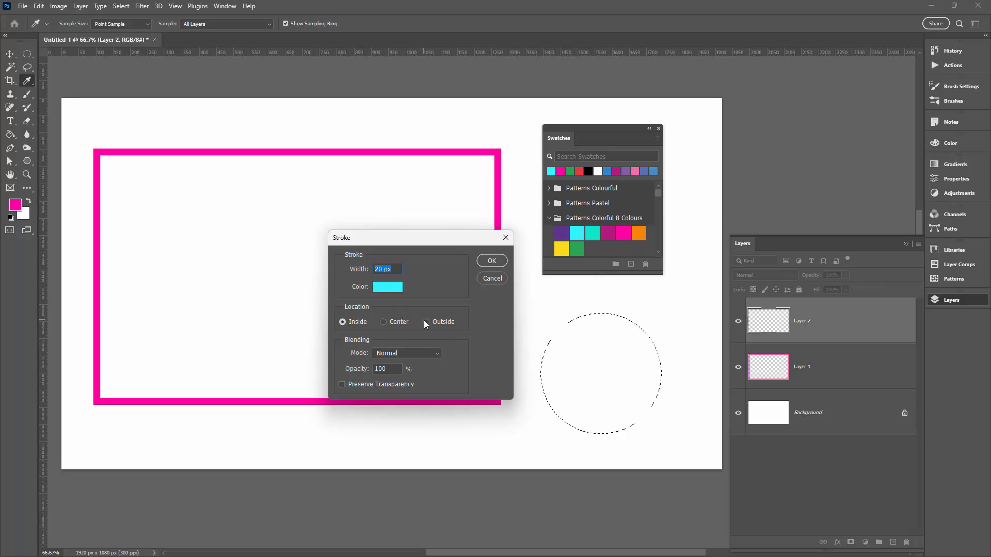
{"action": "left_click", "coordinate": [426, 322]}
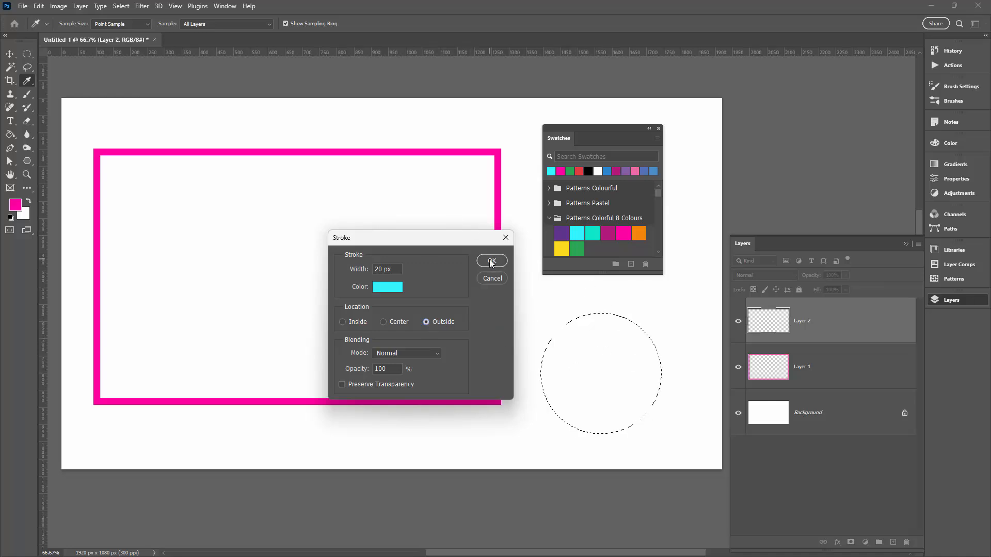
{"action": "left_click", "coordinate": [491, 261]}
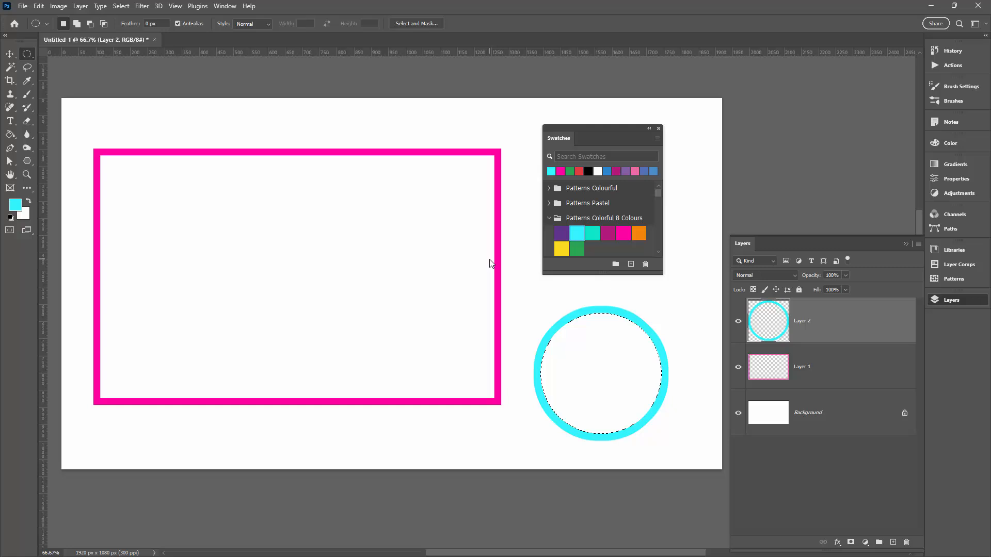
{"action": "left_click", "coordinate": [121, 5]}
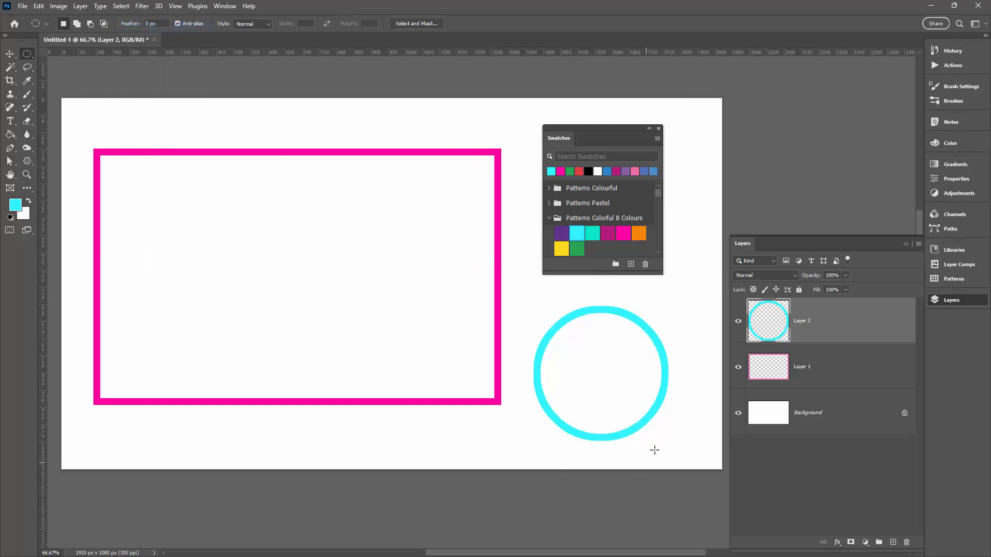
With the Move Tool, drag the cyan circle inside the pink rectangle
{"action": "left_click", "coordinate": [738, 368]}
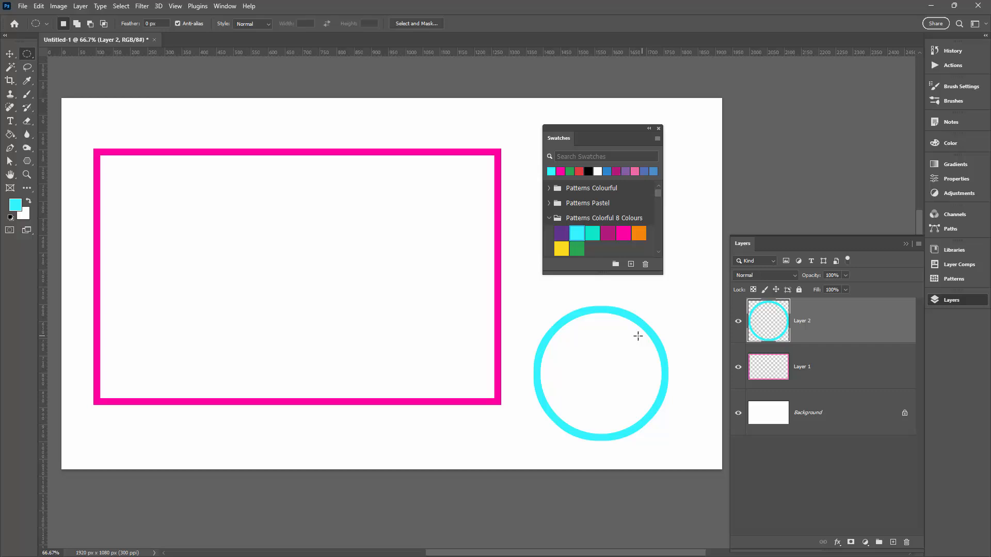
{"action": "left_click", "coordinate": [7, 52]}
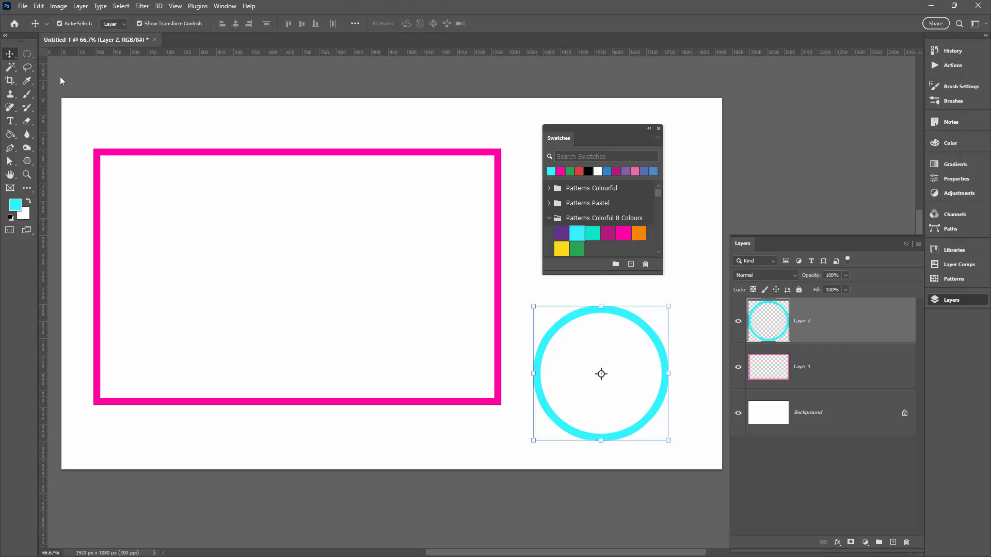
{"action": "left_click_drag", "start_coordinate": [601, 373], "coordinate": [339, 265]}
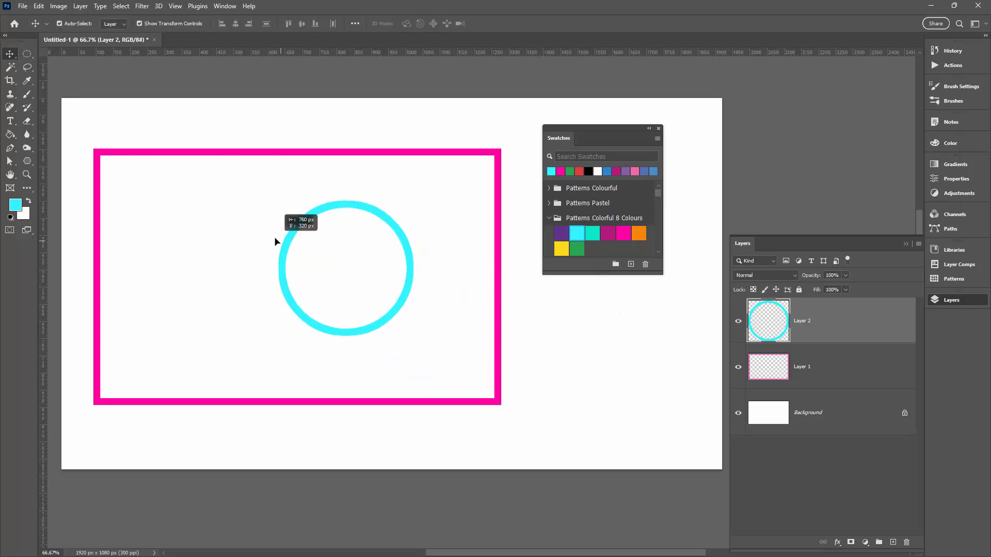